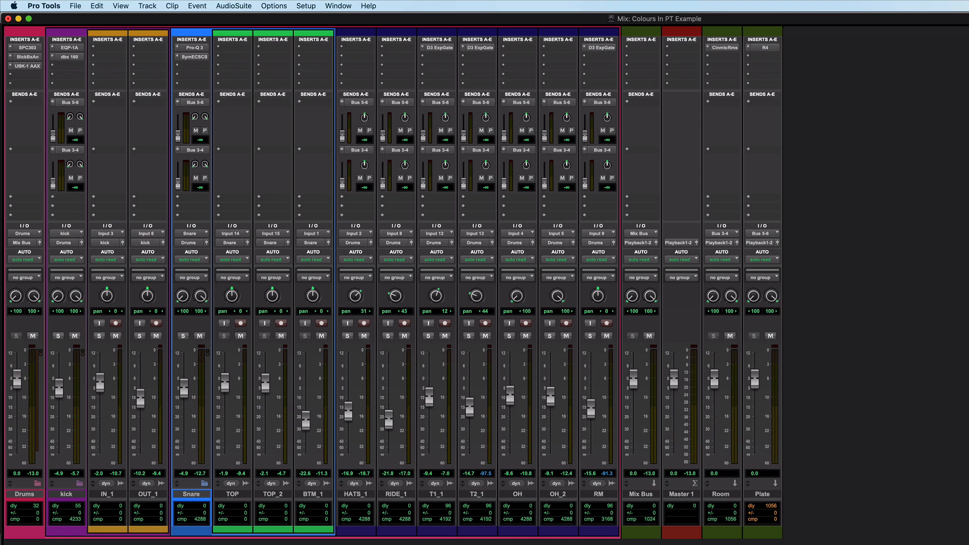
pyautogui.moveTo(147, 502)
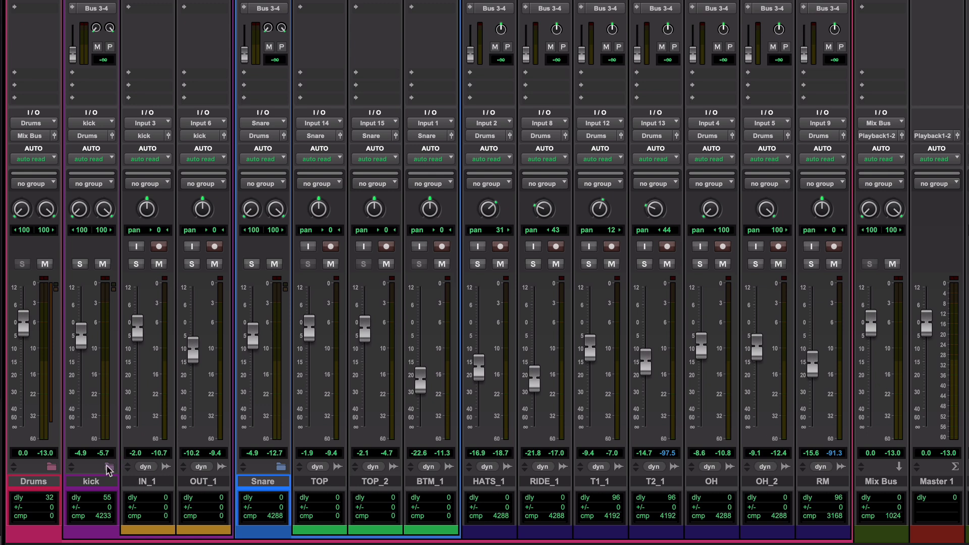
pyautogui.moveTo(100, 484)
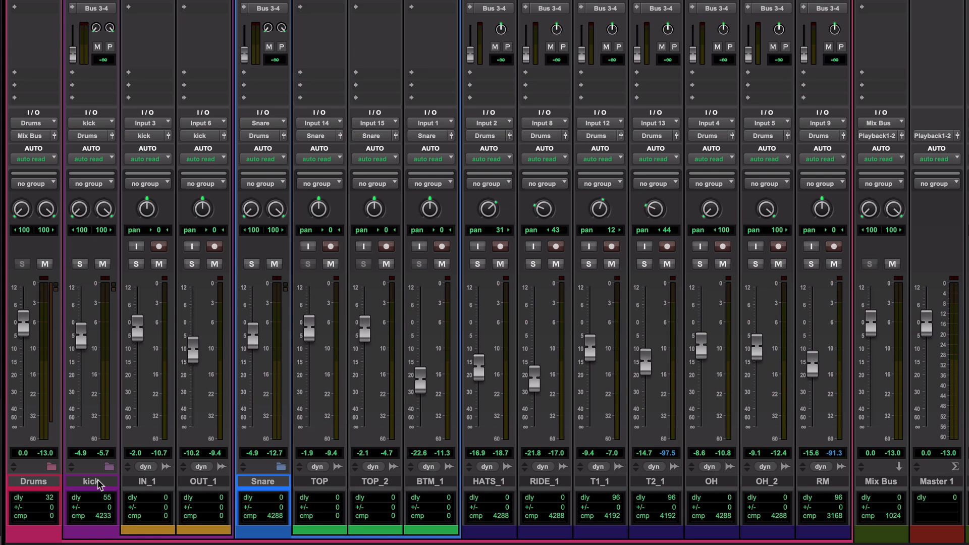
pyautogui.moveTo(35, 481)
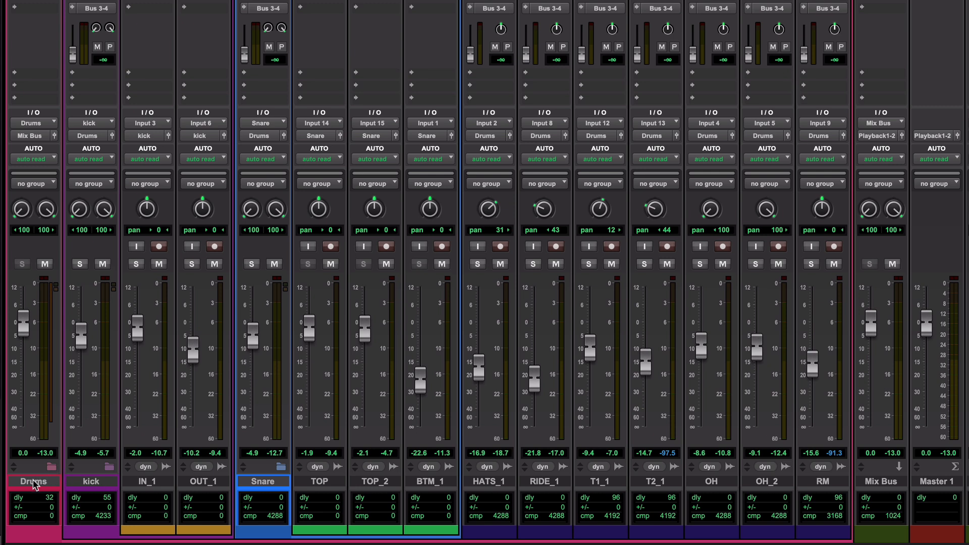
pyautogui.moveTo(573, 419)
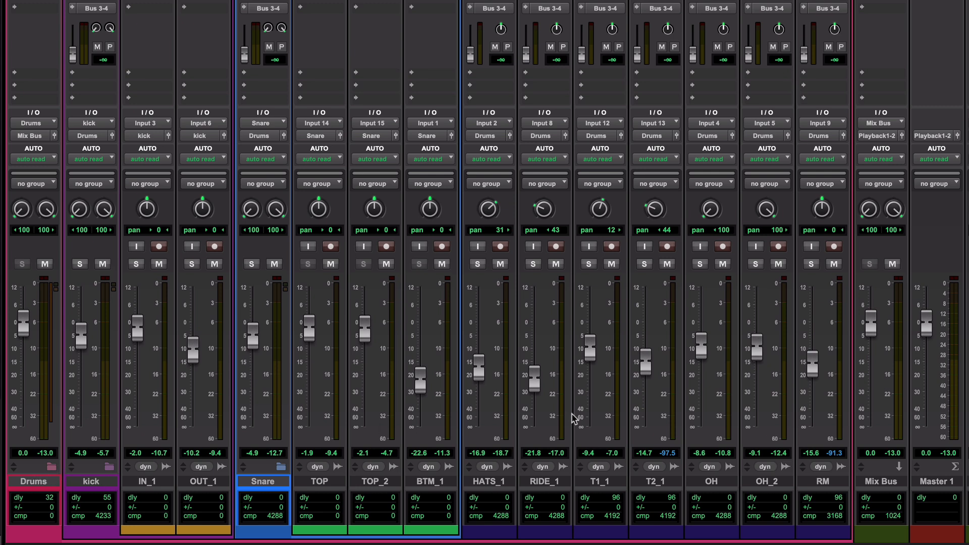
pyautogui.moveTo(914, 475)
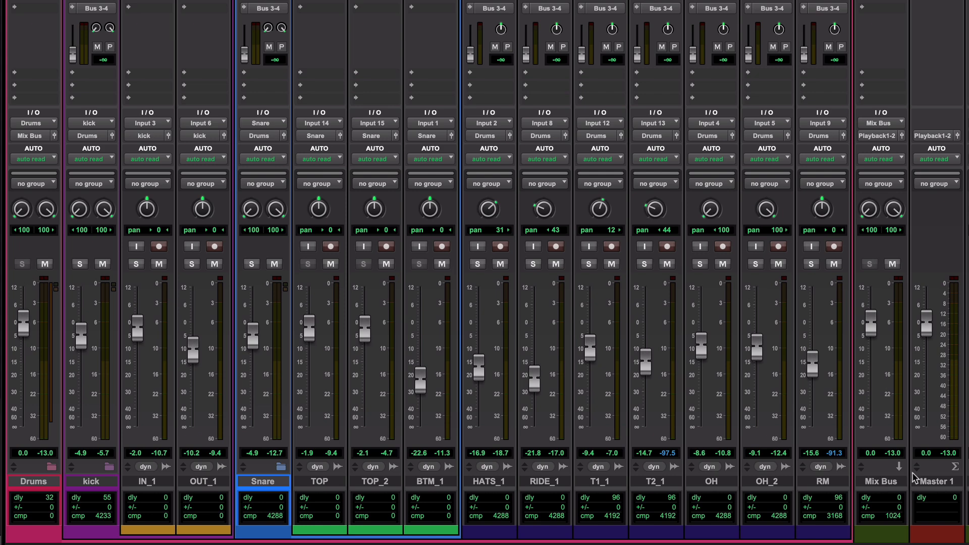
pyautogui.moveTo(937, 484)
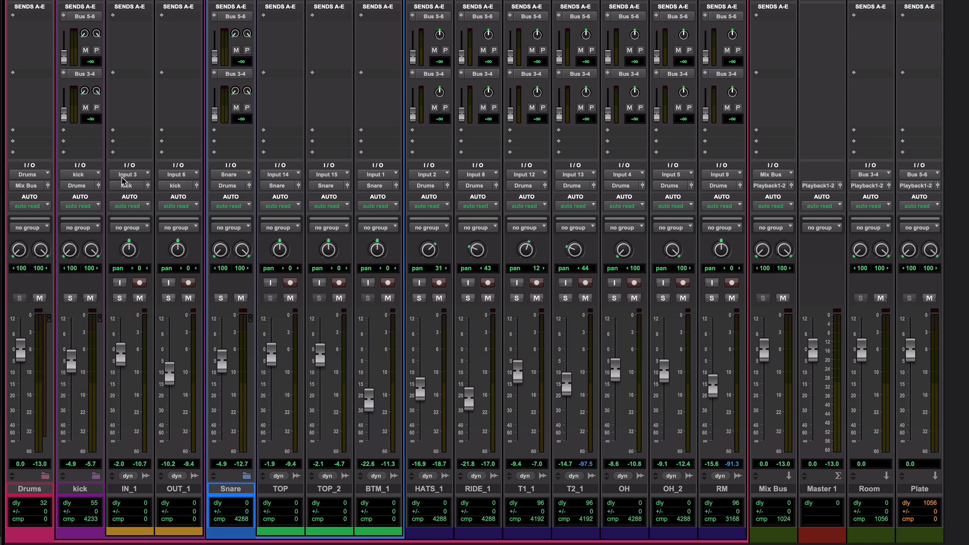
pyautogui.moveTo(843, 180)
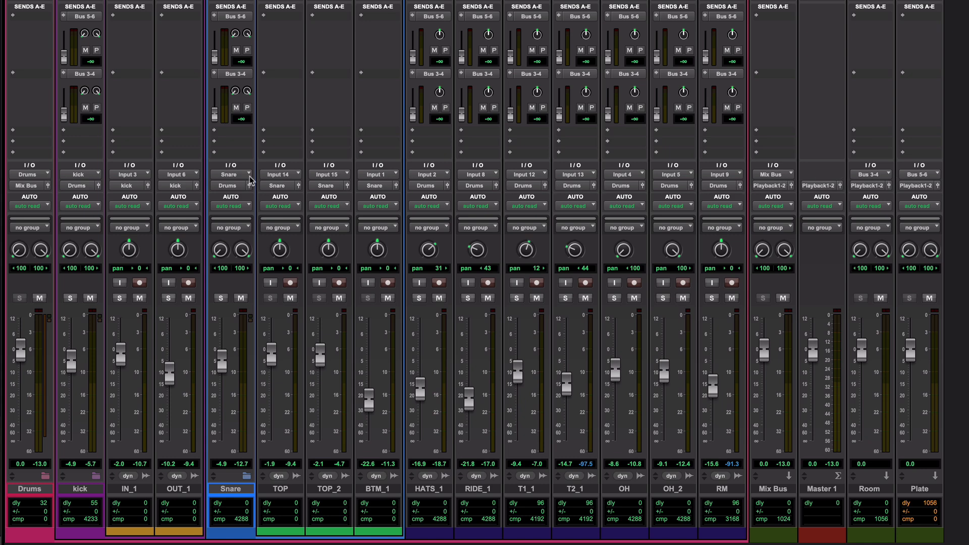
pyautogui.moveTo(252, 181)
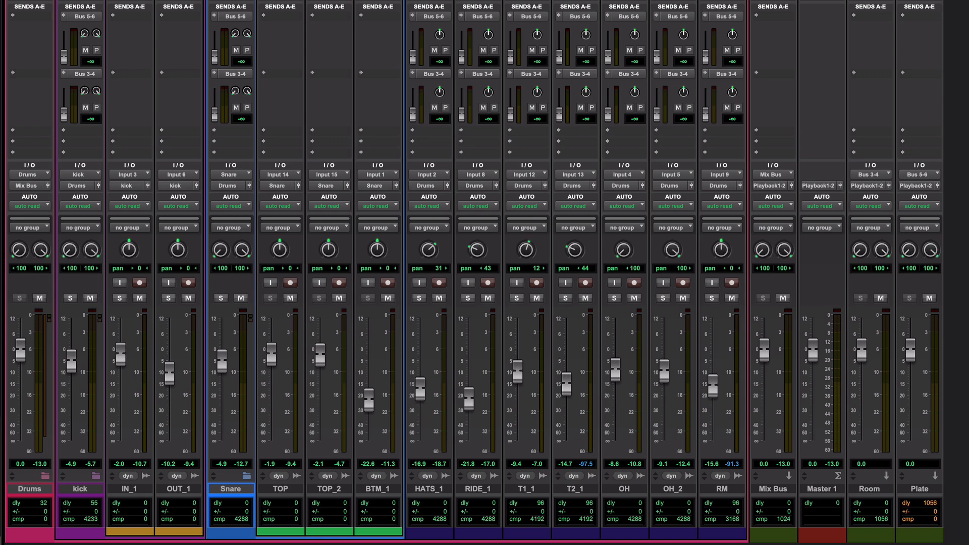
pyautogui.moveTo(471, 192)
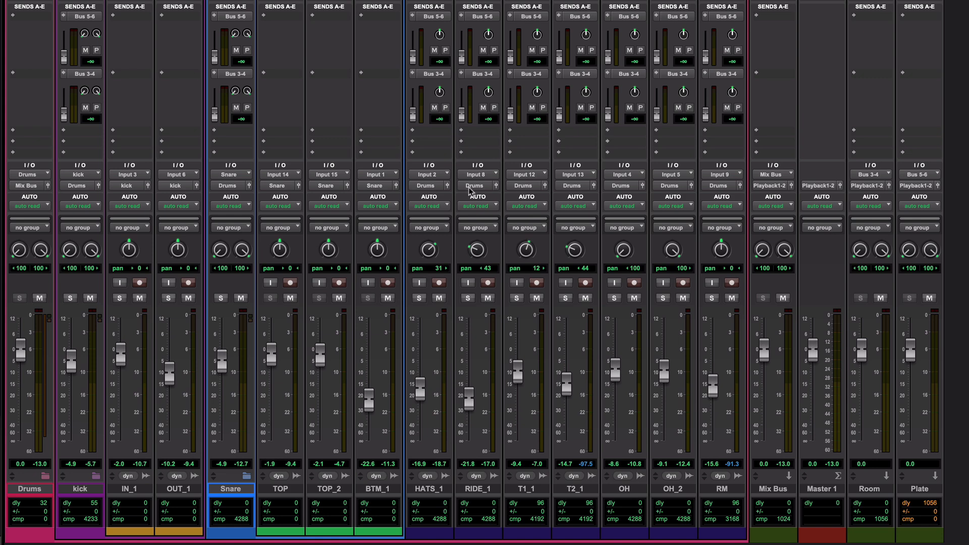
pyautogui.moveTo(250, 198)
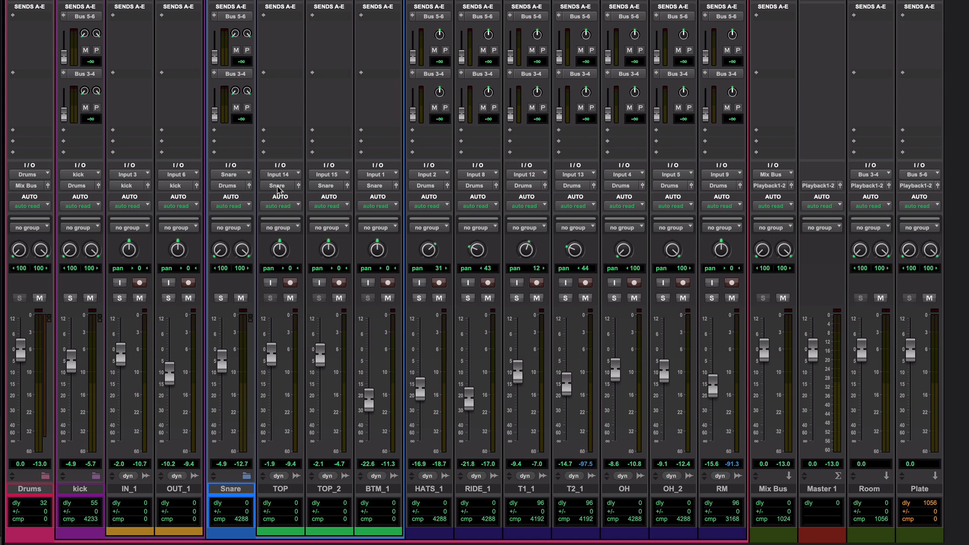
pyautogui.moveTo(36, 183)
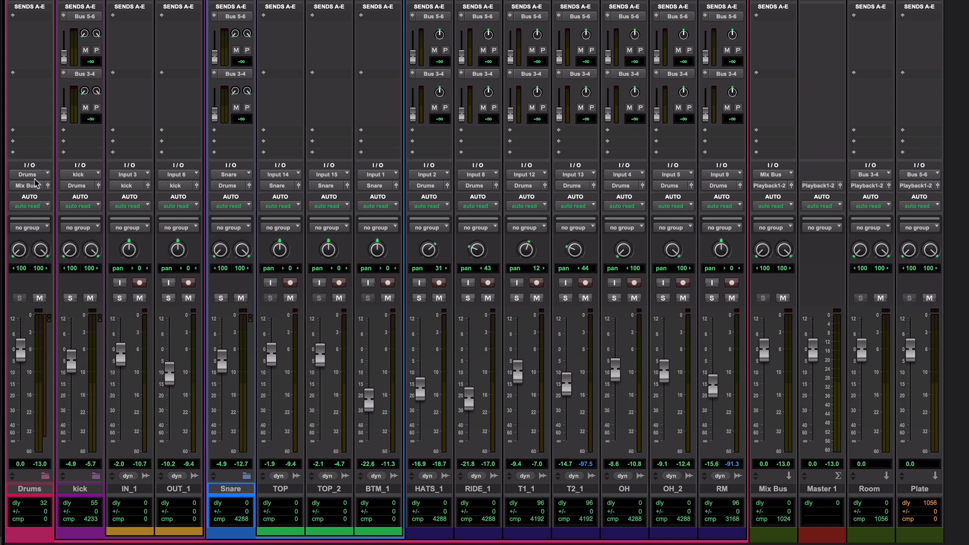
pyautogui.moveTo(838, 184)
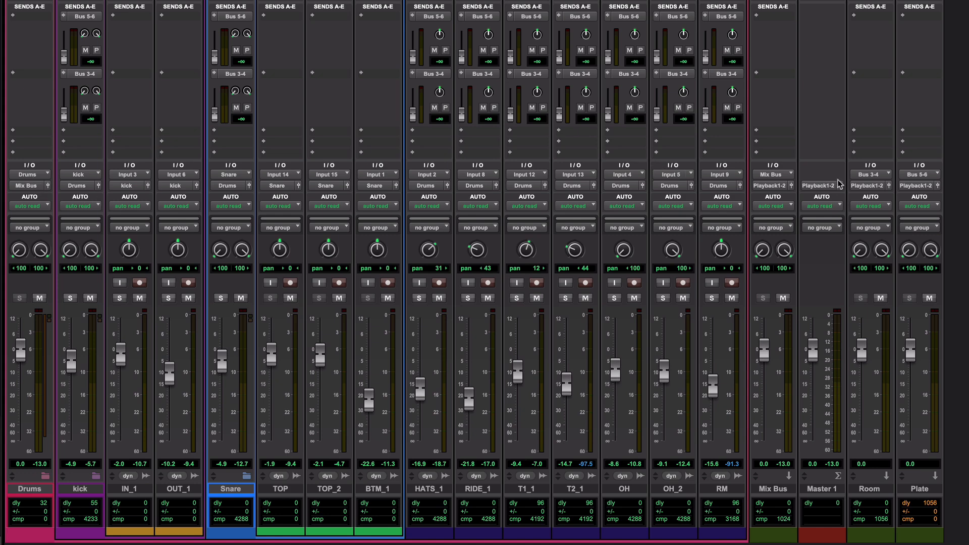
pyautogui.moveTo(880, 172)
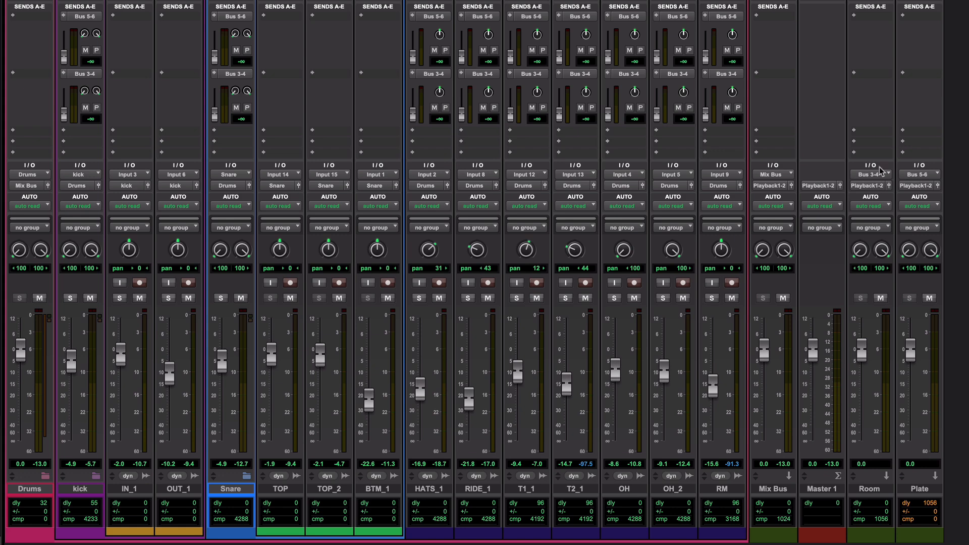
pyautogui.moveTo(534, 39)
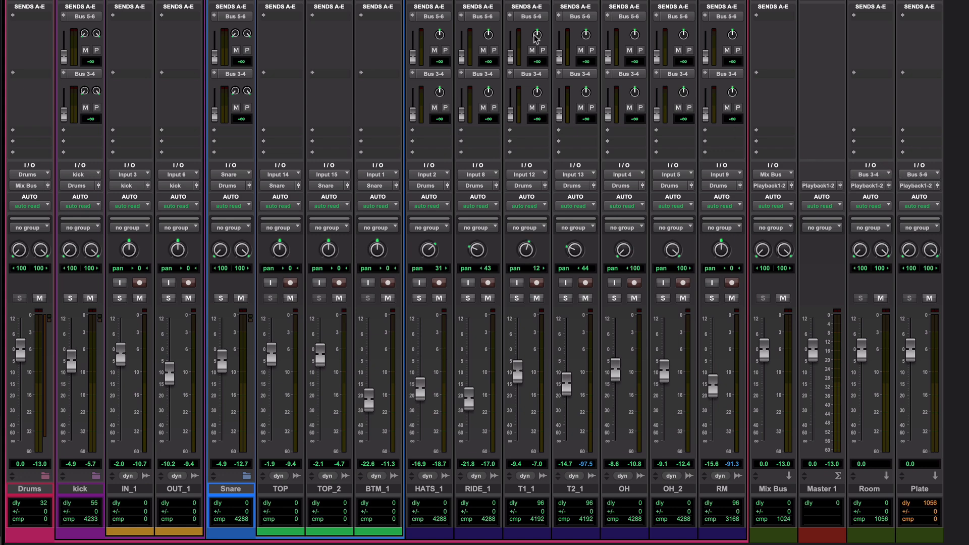
pyautogui.moveTo(445, 78)
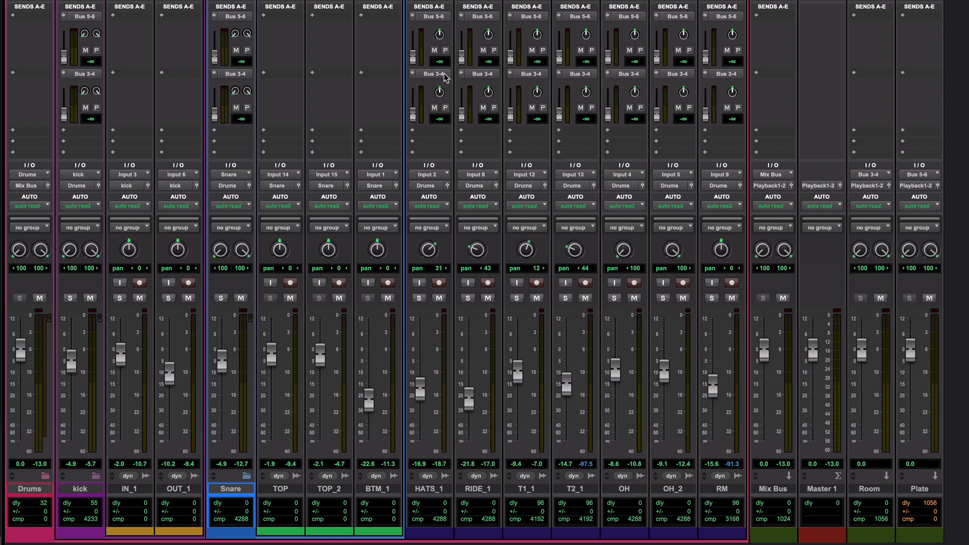
pyautogui.moveTo(809, 119)
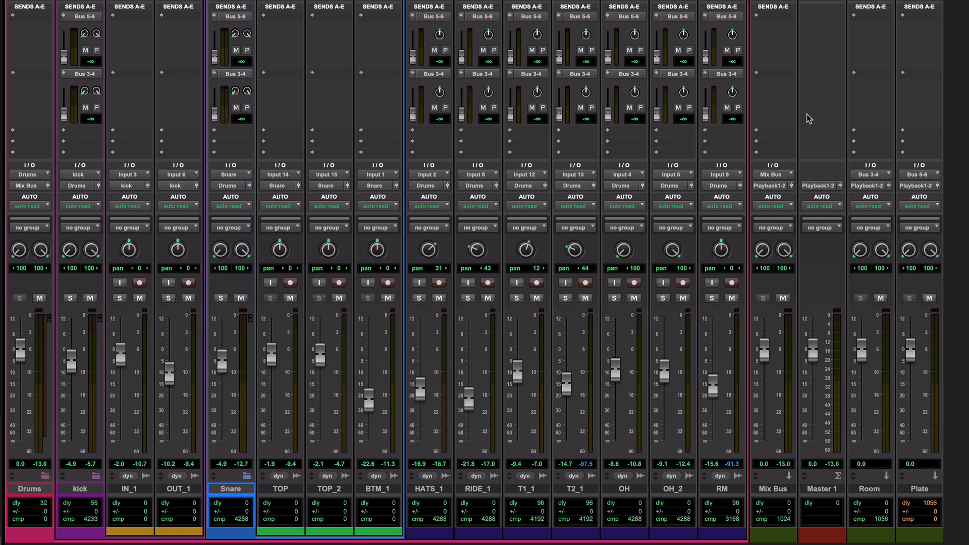
pyautogui.moveTo(868, 179)
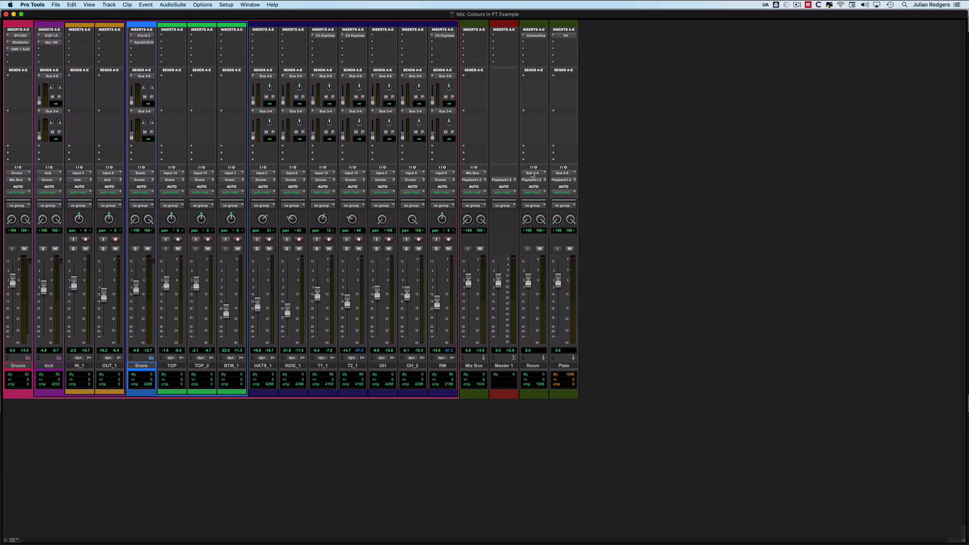
# Bring up the I/O Setup window from the Setup menu.
pyautogui.click(225, 4)
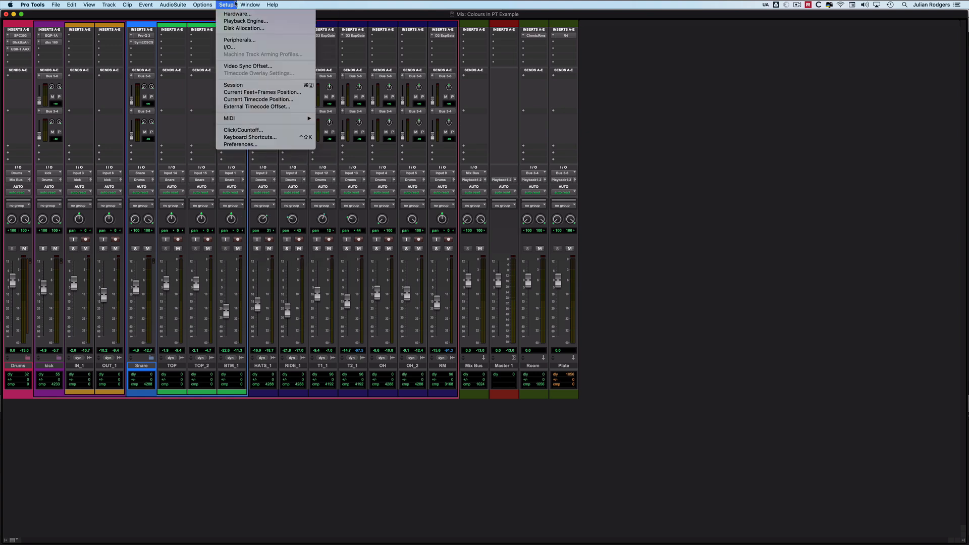
pyautogui.click(229, 47)
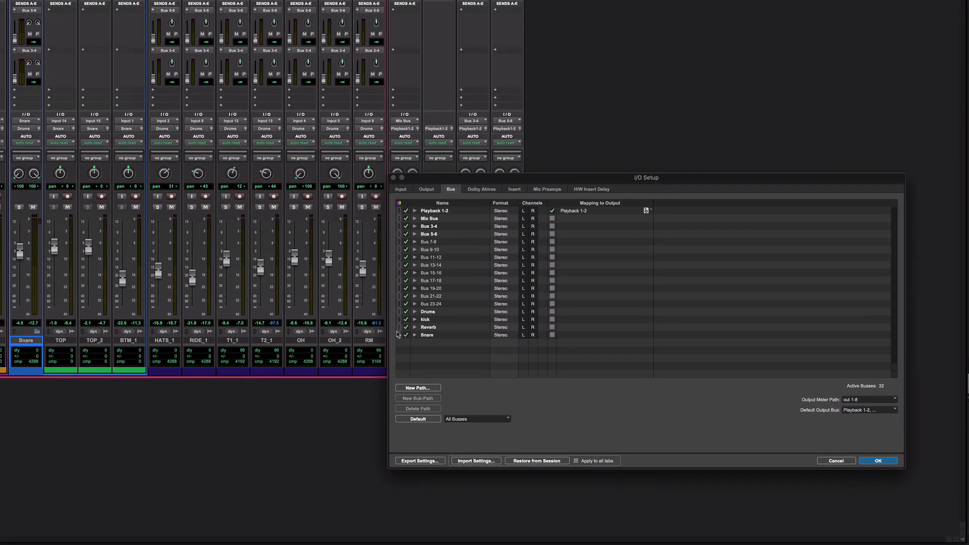
pyautogui.click(400, 188)
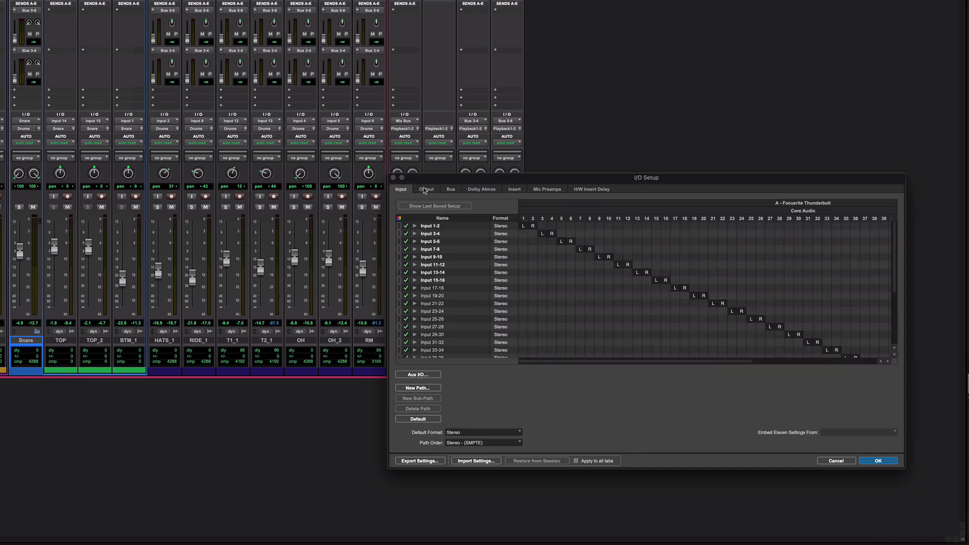
pyautogui.click(480, 188)
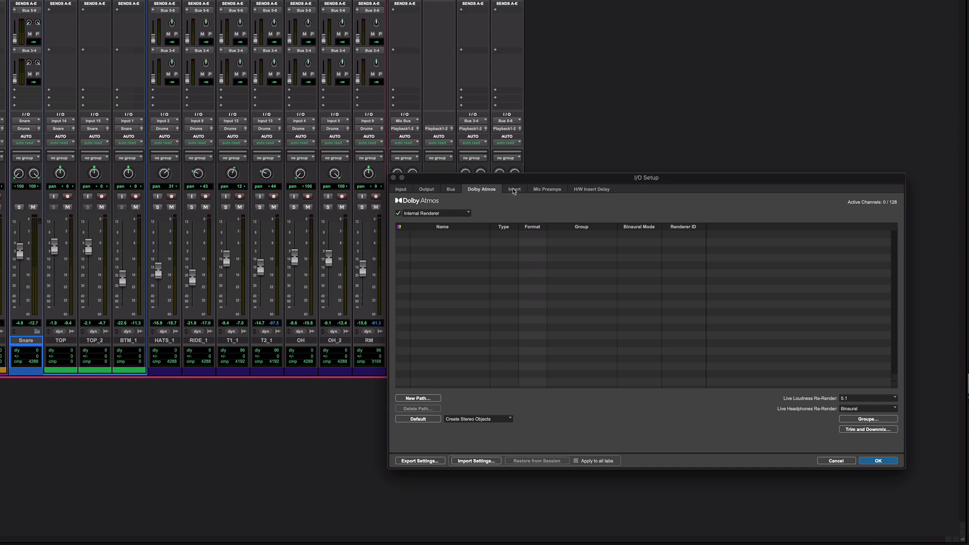
pyautogui.click(513, 189)
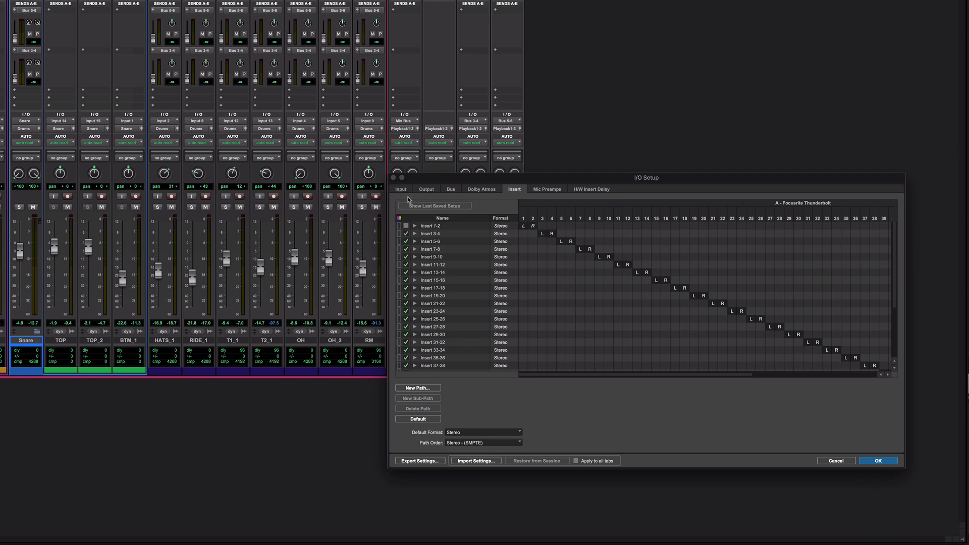
pyautogui.click(450, 188)
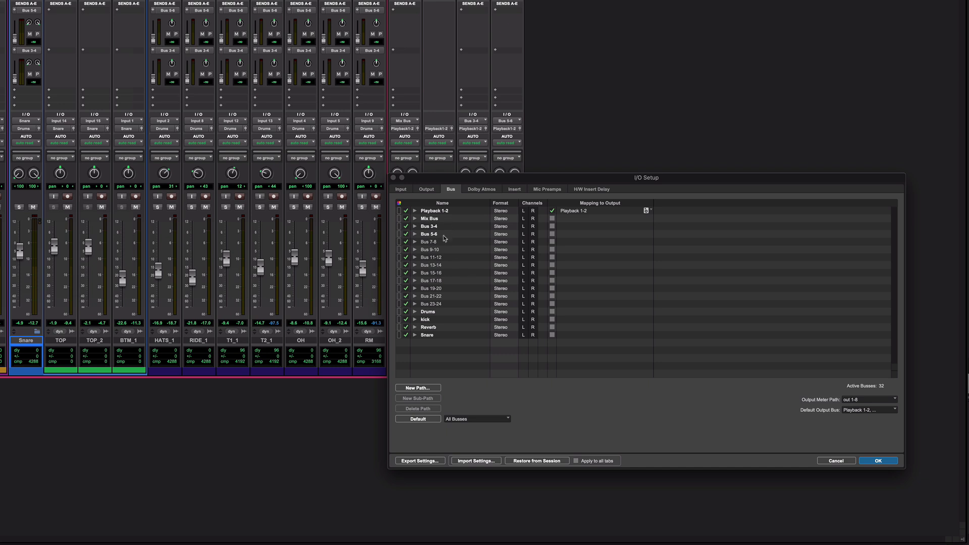
pyautogui.moveTo(437, 323)
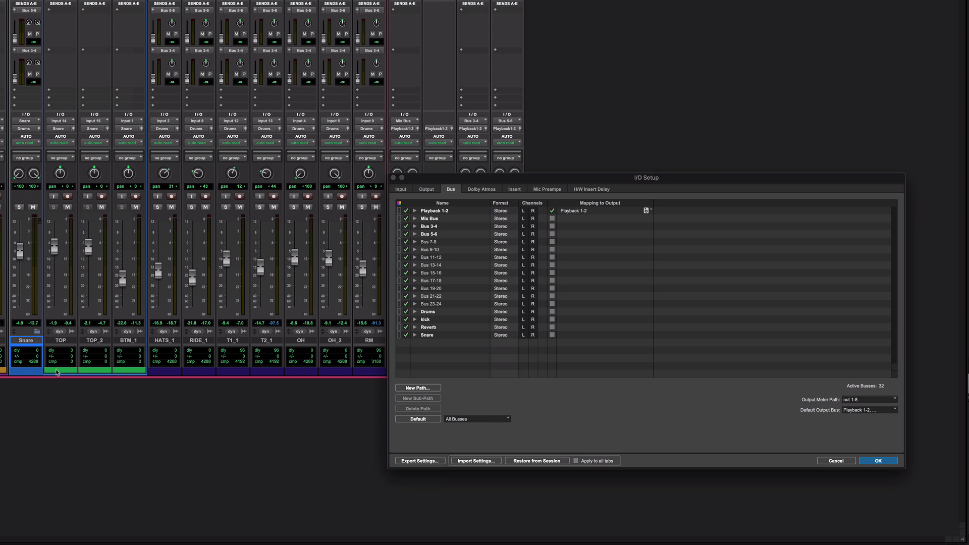
pyautogui.moveTo(134, 369)
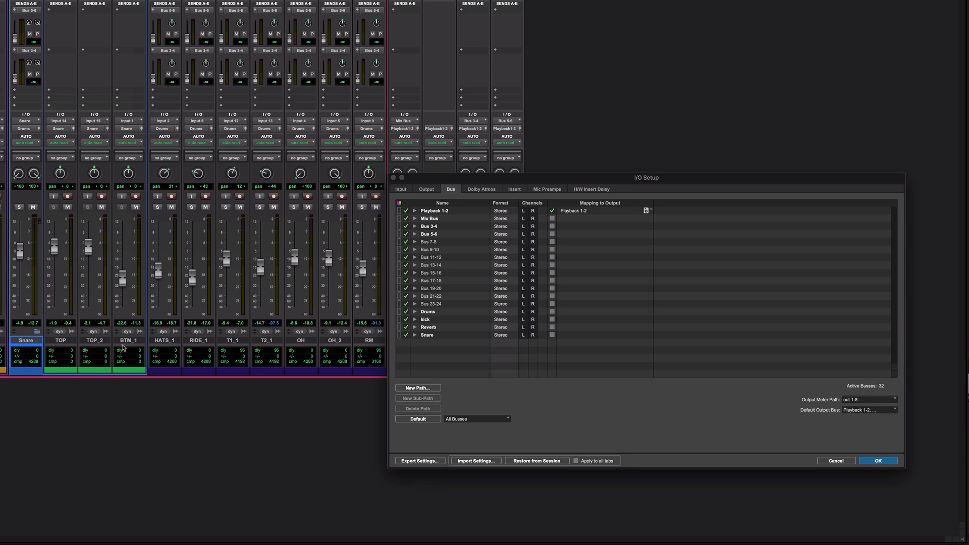
pyautogui.moveTo(114, 373)
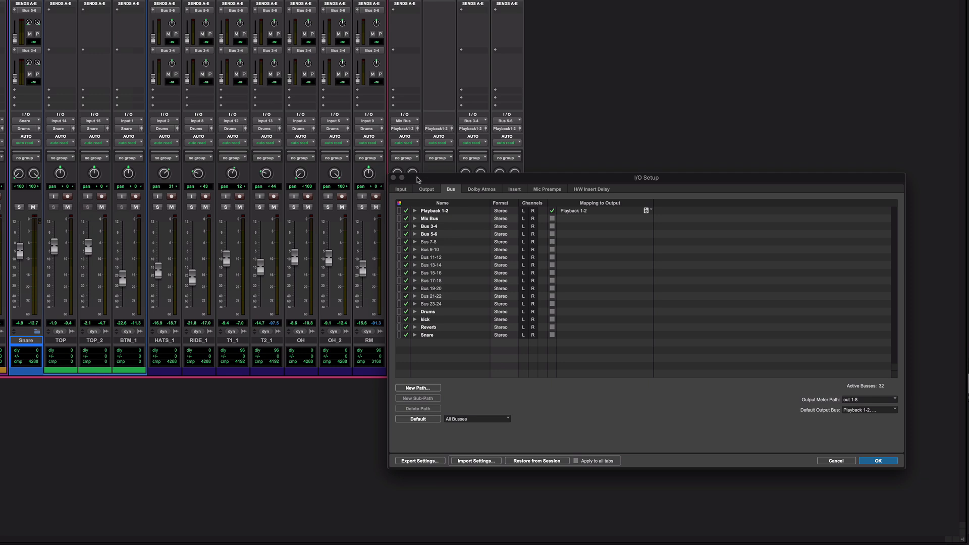
pyautogui.moveTo(645, 177); pyautogui.dragTo(667, 200)
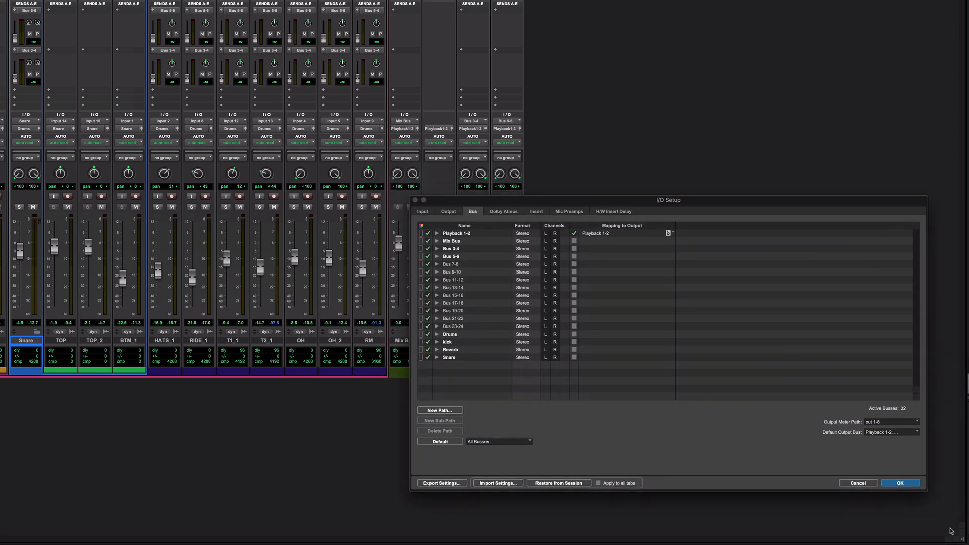
# Dismiss the I/O Setup so the full Mix window shows again.
pyautogui.click(899, 483)
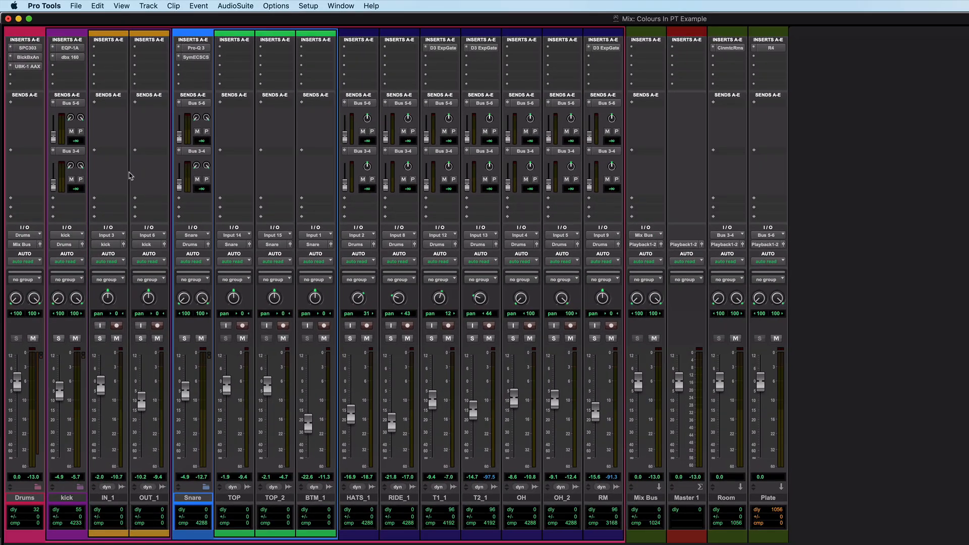
pyautogui.moveTo(219, 517)
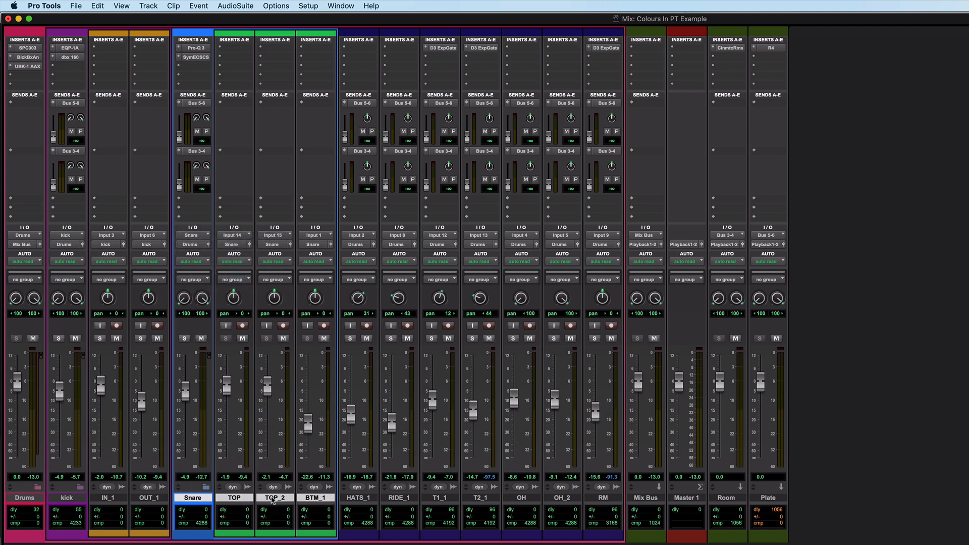
pyautogui.moveTo(189, 282)
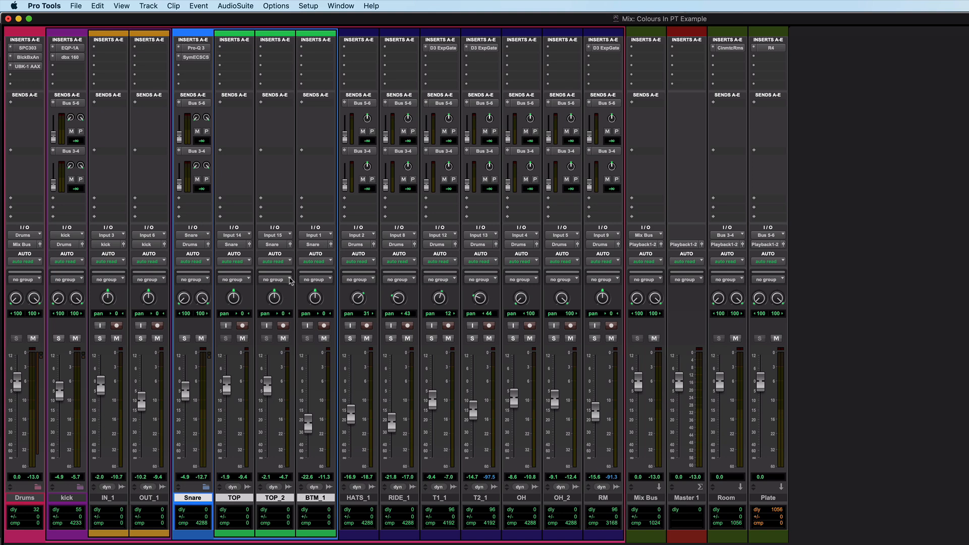
pyautogui.moveTo(193, 483)
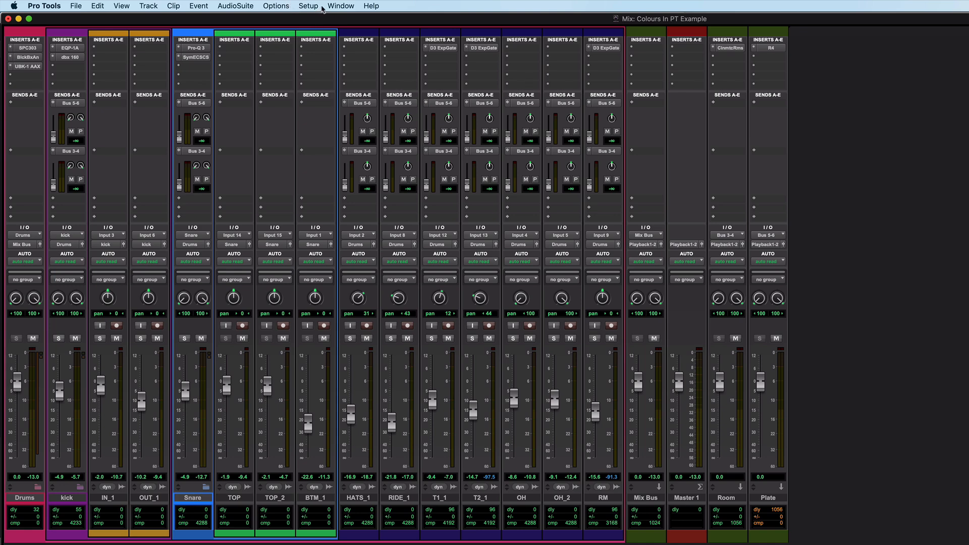
# In I/O Setup, colour the Drums bus blue, kick purple and Snare green, and confirm.
pyautogui.click(307, 6)
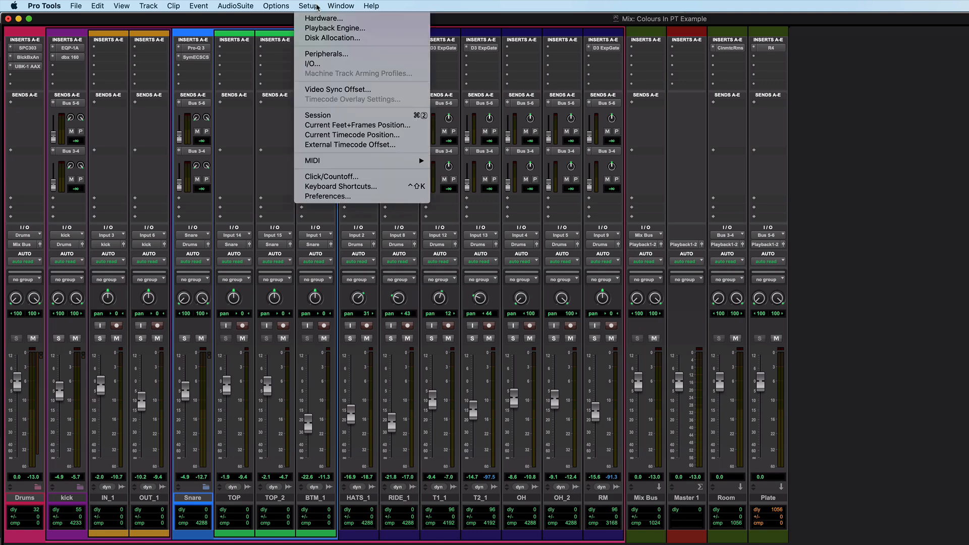
pyautogui.click(312, 63)
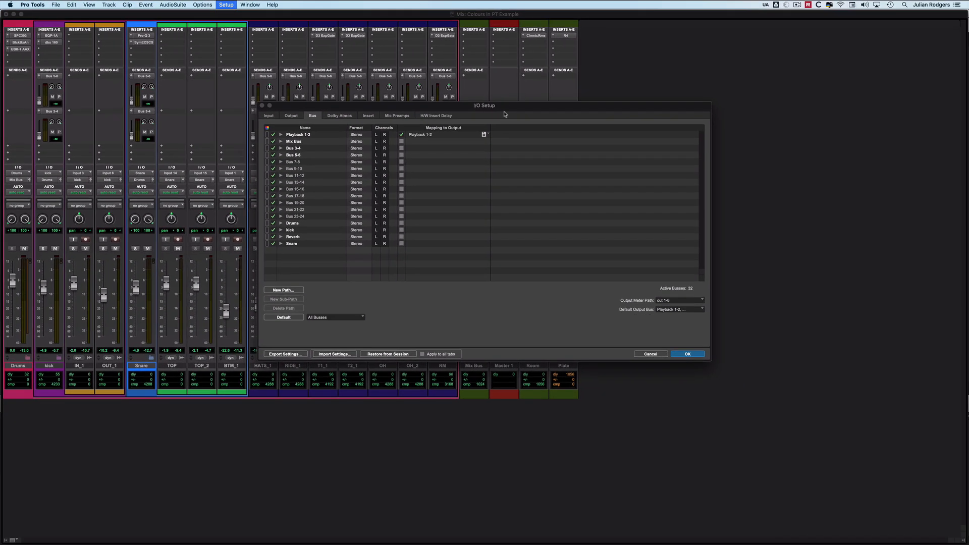
pyautogui.moveTo(439, 109)
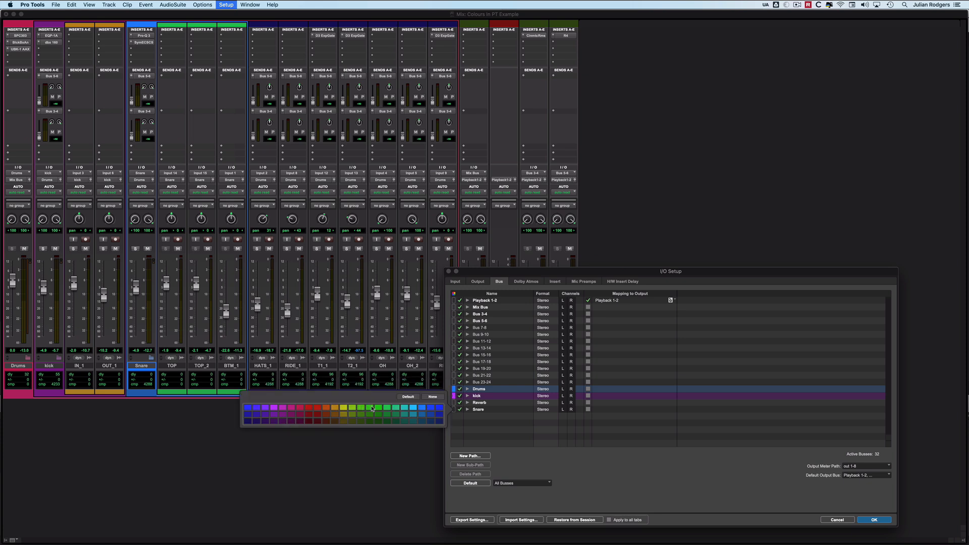
pyautogui.click(370, 406)
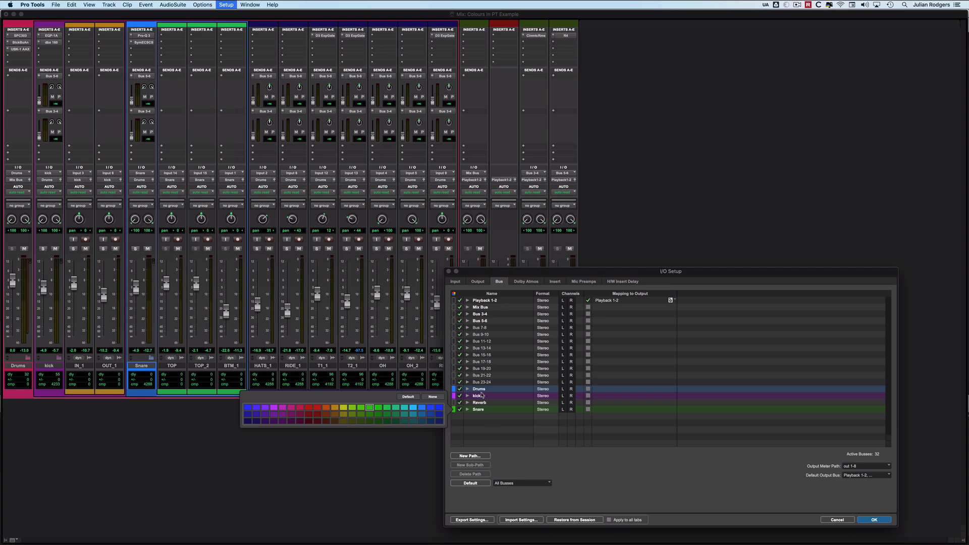
pyautogui.click(873, 519)
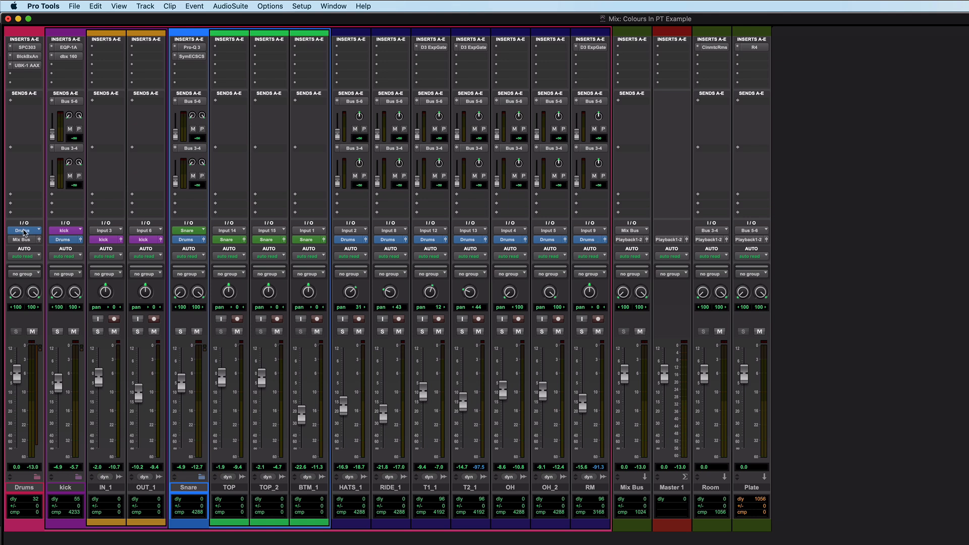
pyautogui.moveTo(26, 302)
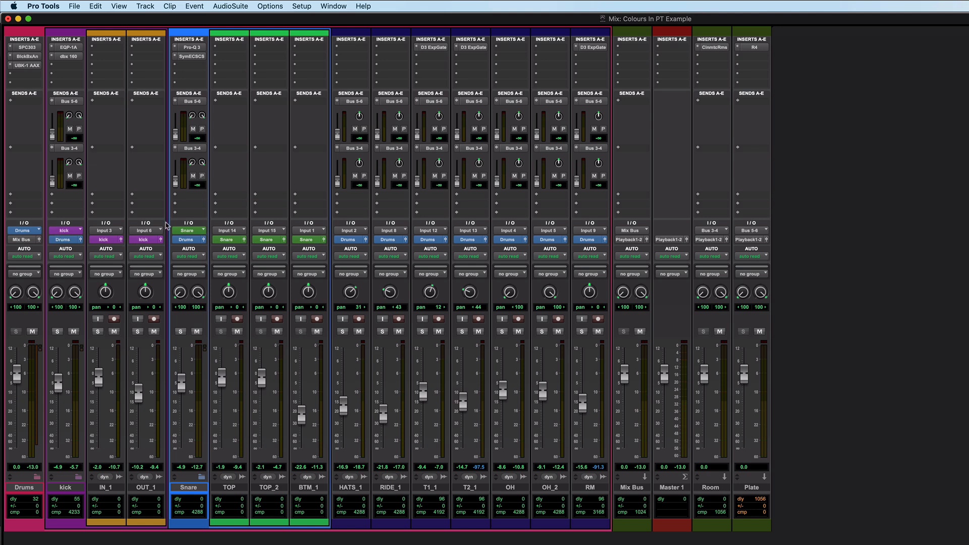
pyautogui.moveTo(601, 362)
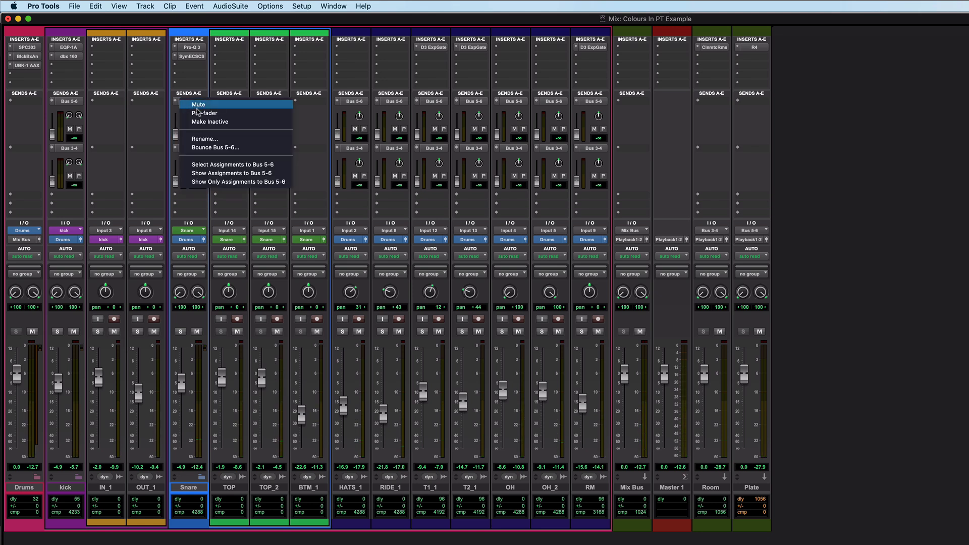
# Rename Bus 5-6 to 'Plate' and Bus 3-4 to 'Room'.
pyautogui.click(205, 139)
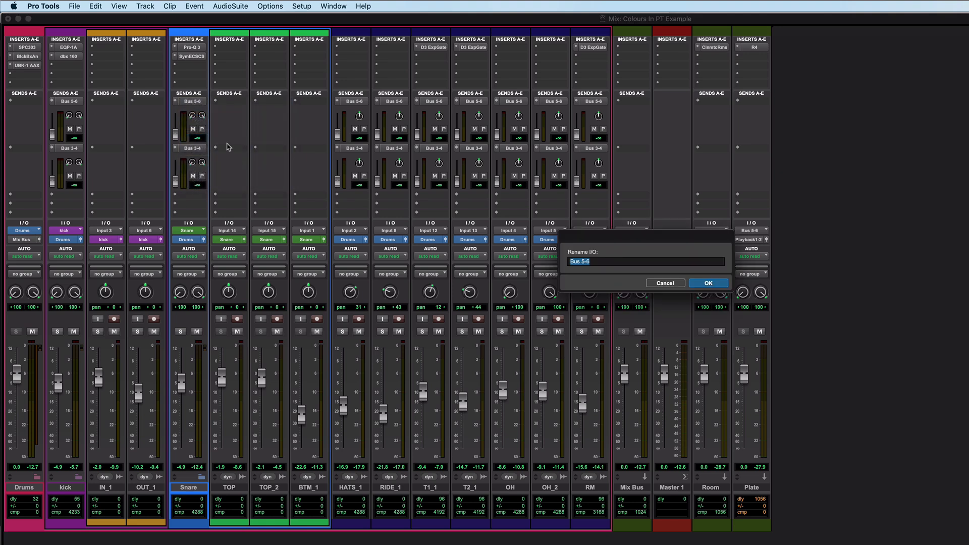
pyautogui.moveTo(254, 162)
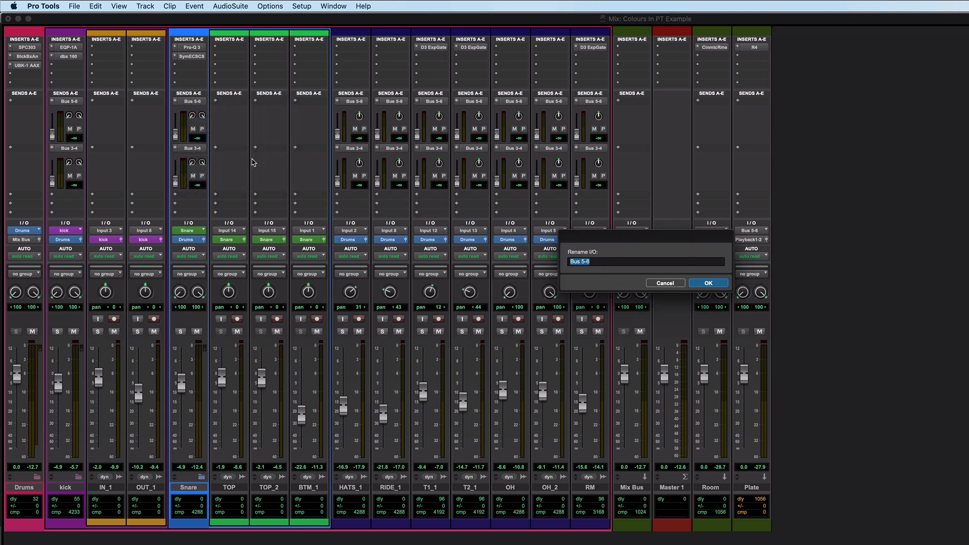
pyautogui.write('Plate')
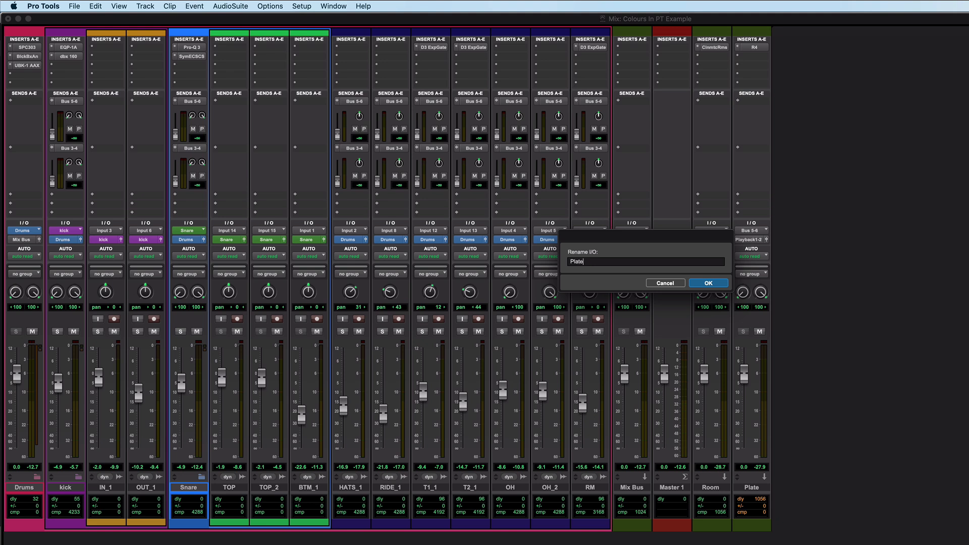
pyautogui.click(708, 283)
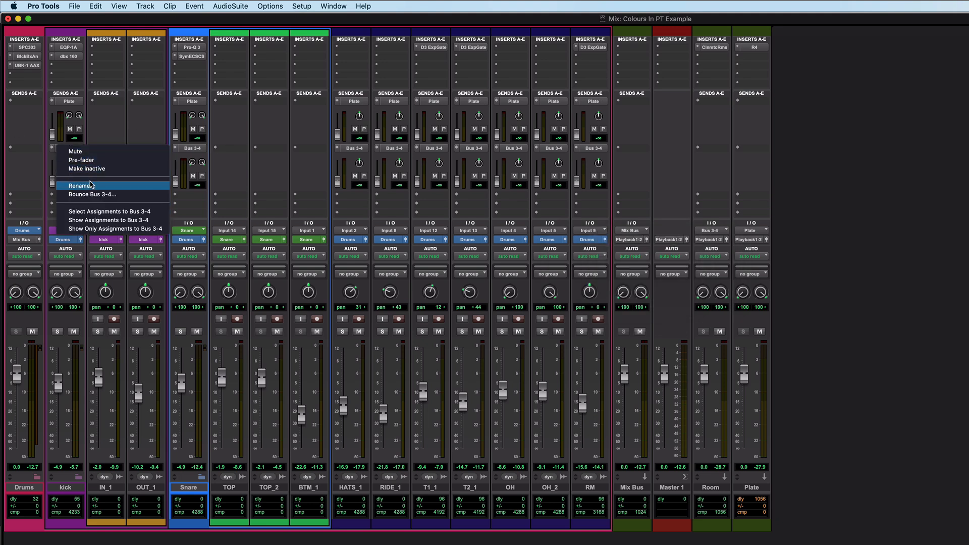
pyautogui.click(80, 186)
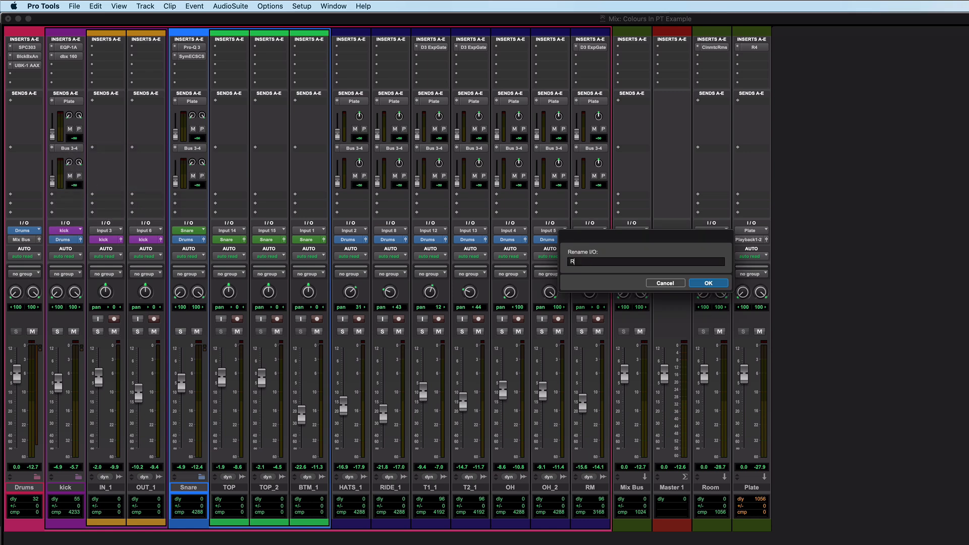
pyautogui.click(708, 283)
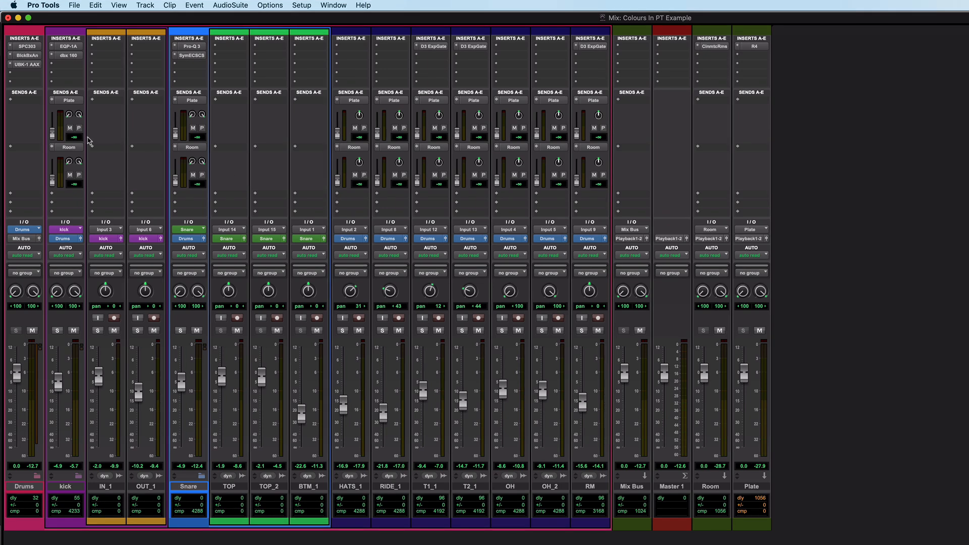
pyautogui.moveTo(337, 10)
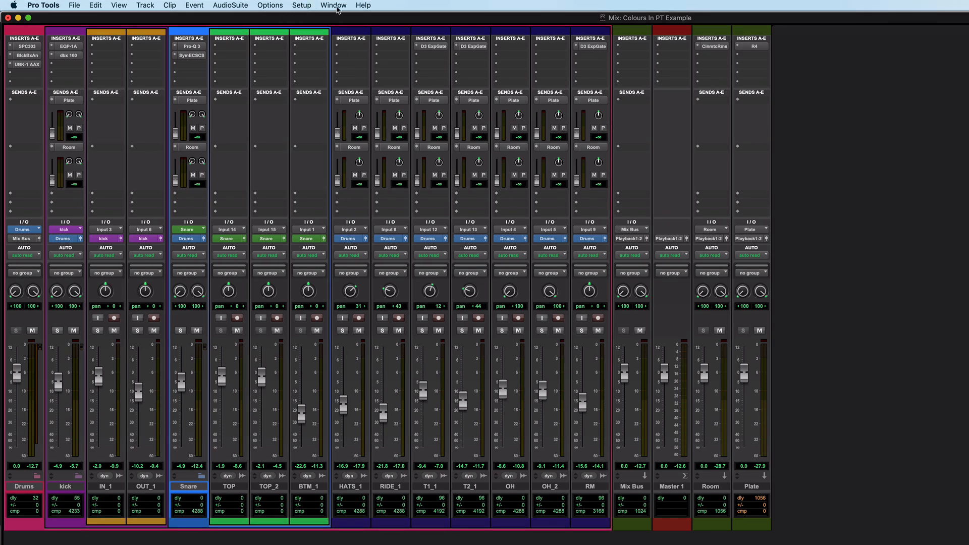
# In I/O Setup, give the Room and Plate buses a mustard-yellow colour and confirm.
pyautogui.click(301, 5)
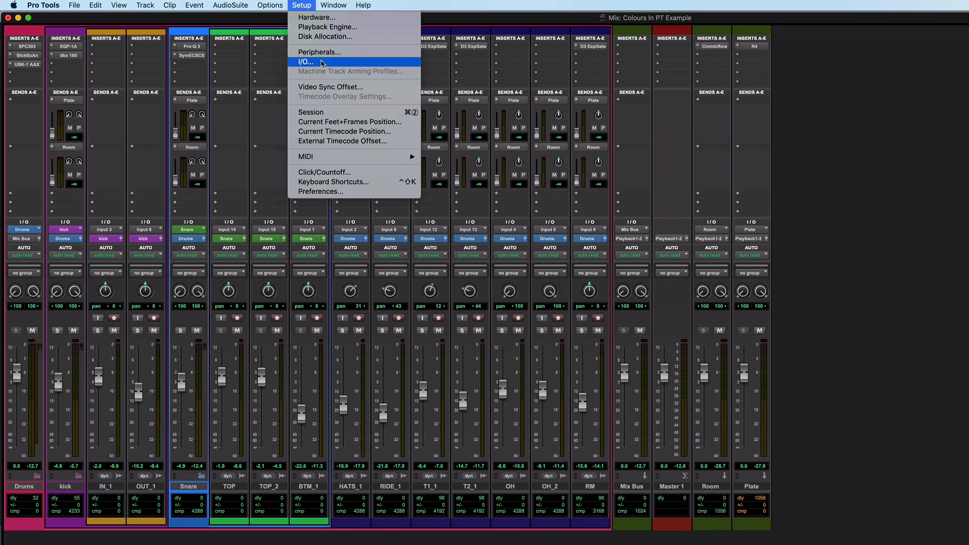
pyautogui.click(321, 61)
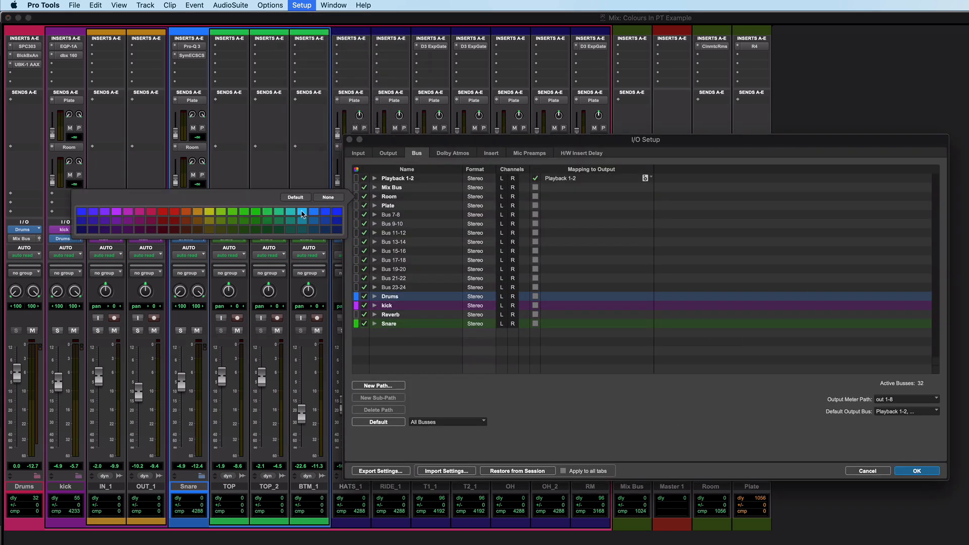
pyautogui.click(211, 212)
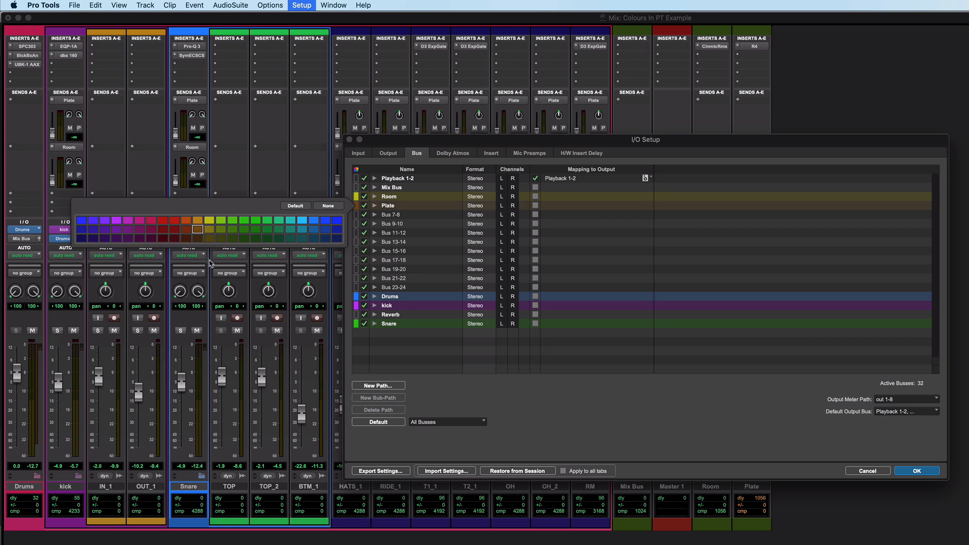
pyautogui.moveTo(334, 227)
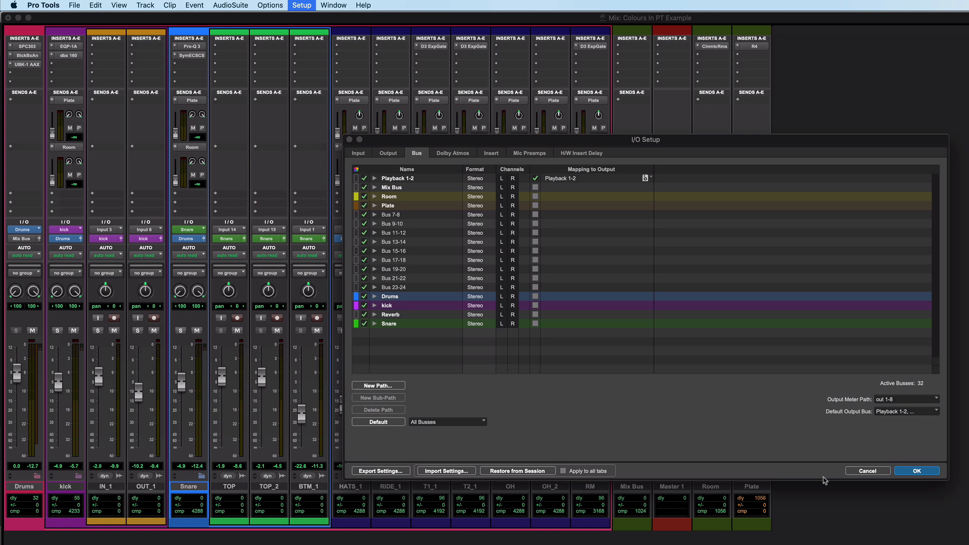
pyautogui.click(916, 471)
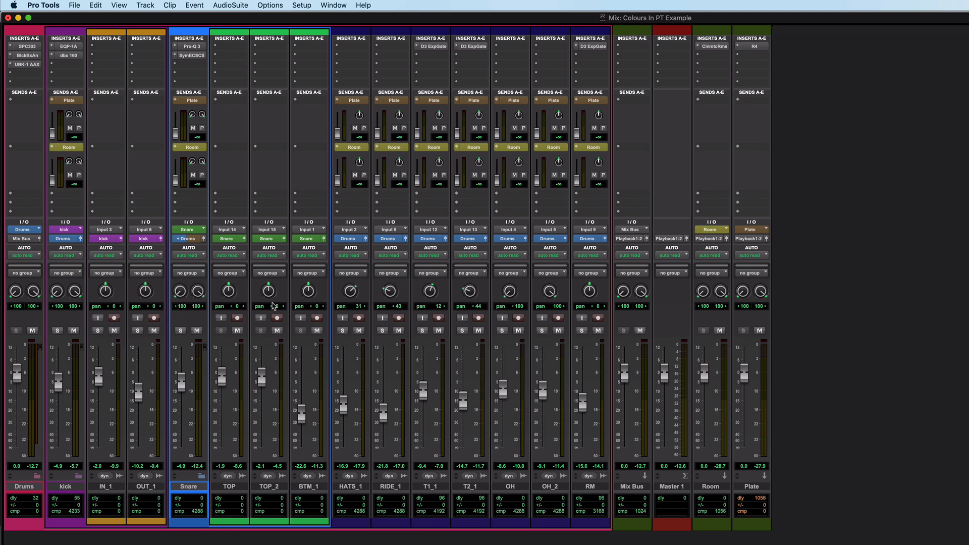
pyautogui.moveTo(197, 242)
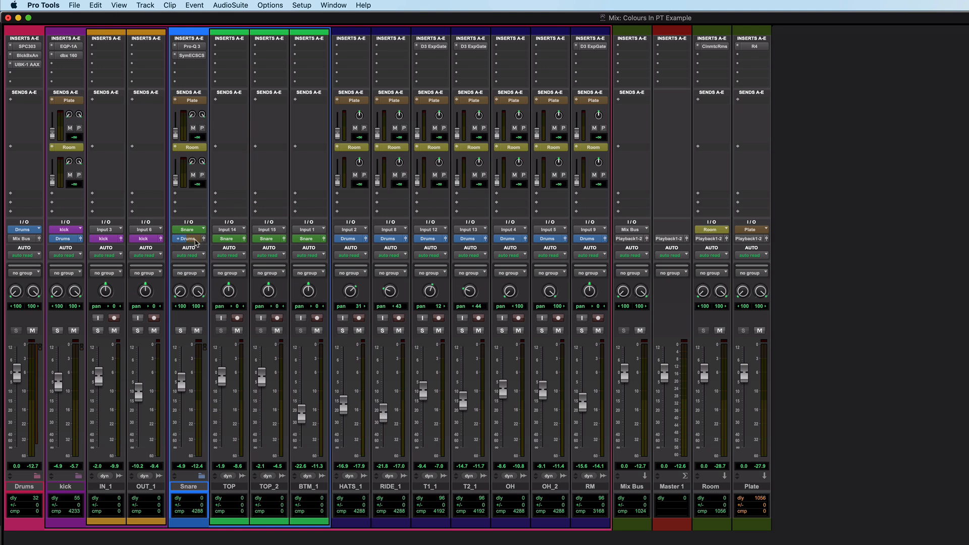
pyautogui.moveTo(179, 243)
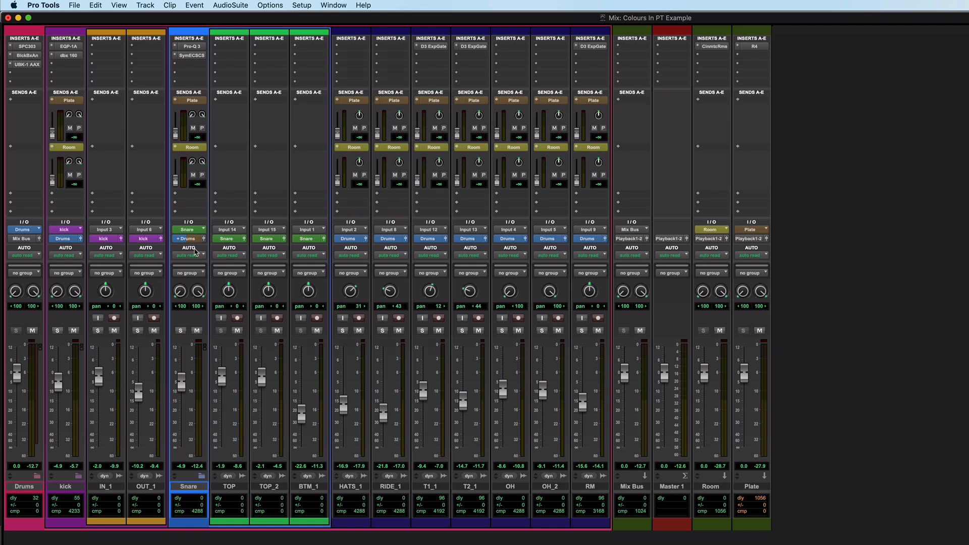
# Show the Color Palette's UI Customization > Tracks settings, moved clear of the channels.
pyautogui.click(333, 5)
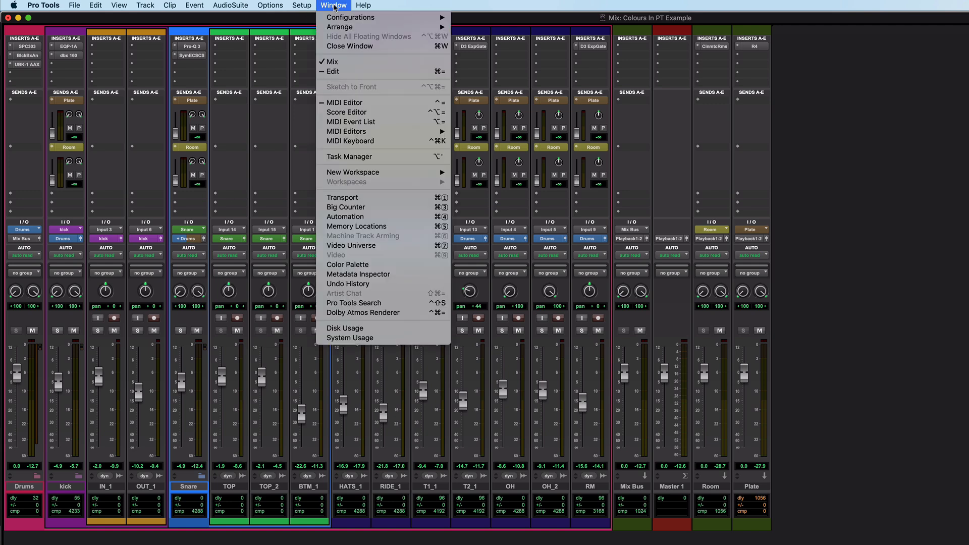
pyautogui.click(347, 265)
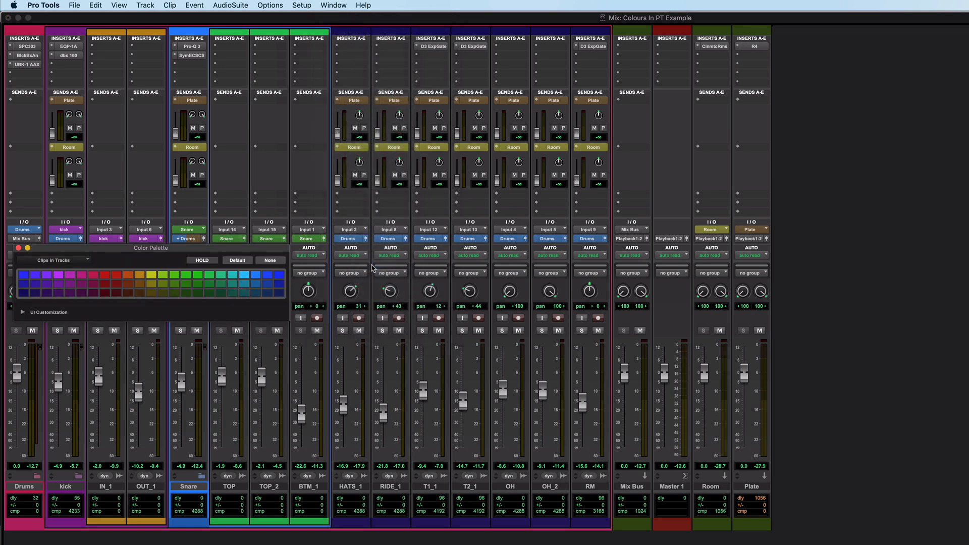
pyautogui.moveTo(153, 247); pyautogui.dragTo(676, 294)
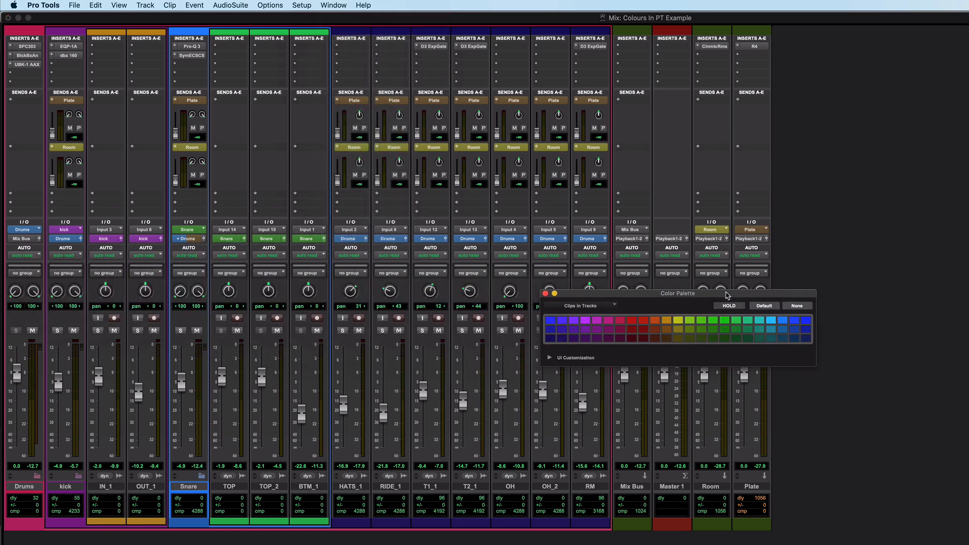
pyautogui.click(549, 358)
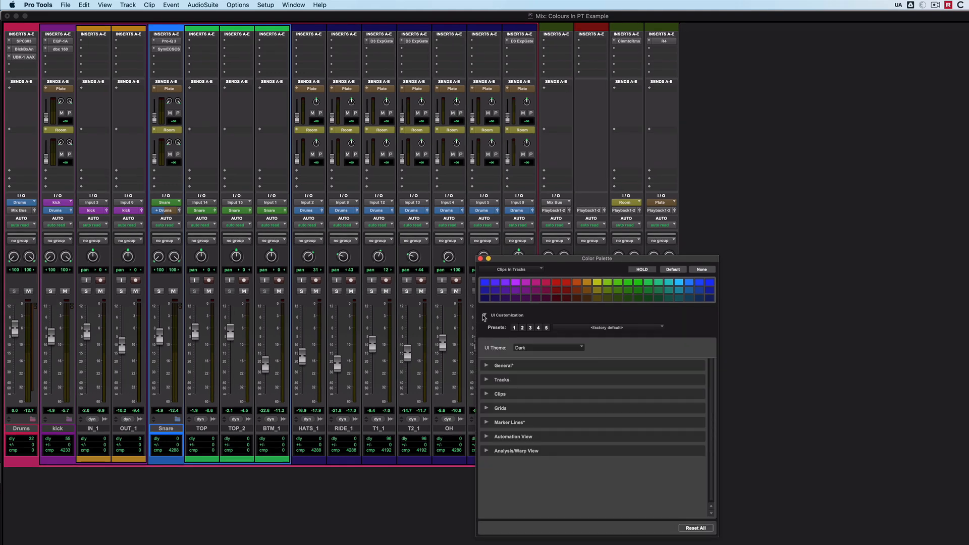
pyautogui.click(486, 380)
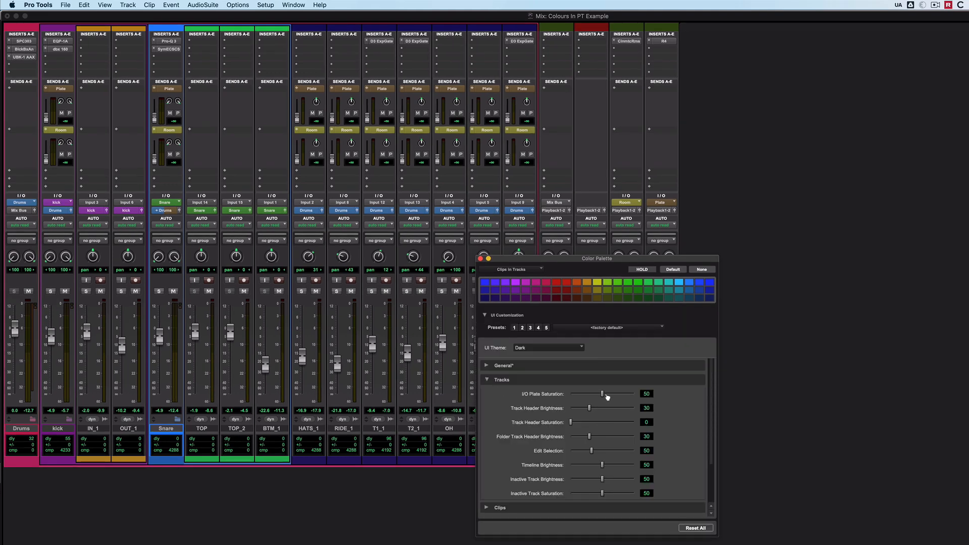
# Try I/O Plate Saturation at 78, 91 and 22, then reset it to the default 50.
pyautogui.moveTo(604, 393); pyautogui.dragTo(601, 393)
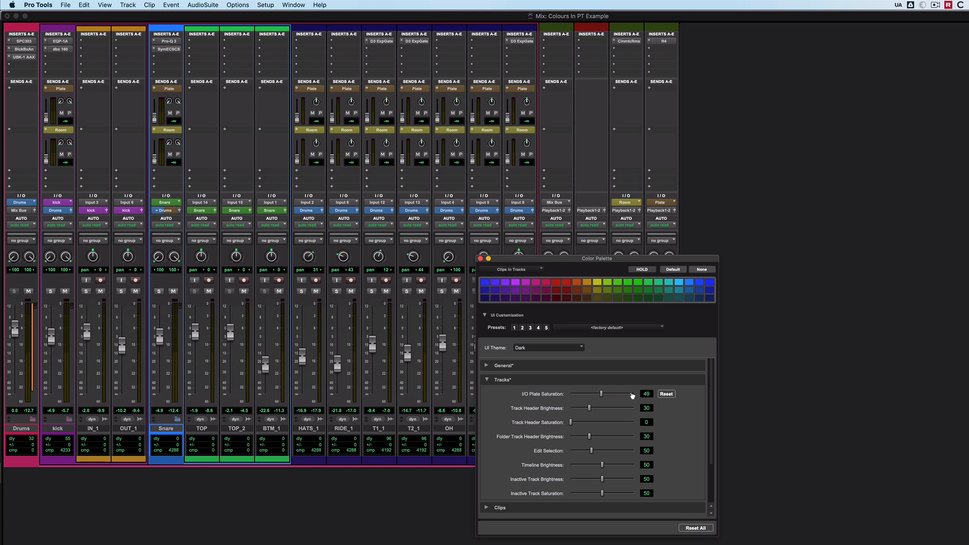
pyautogui.moveTo(606, 395); pyautogui.dragTo(628, 394)
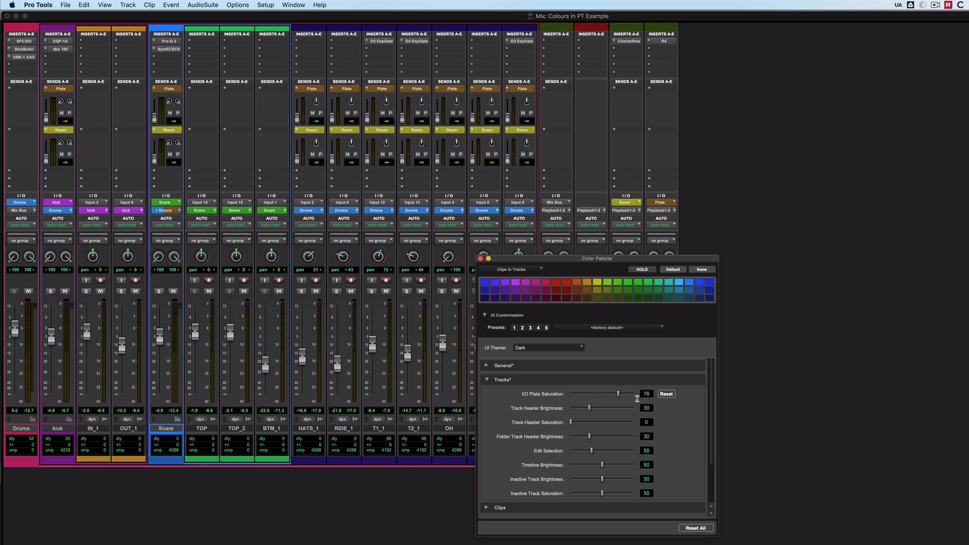
pyautogui.moveTo(618, 394); pyautogui.dragTo(635, 393)
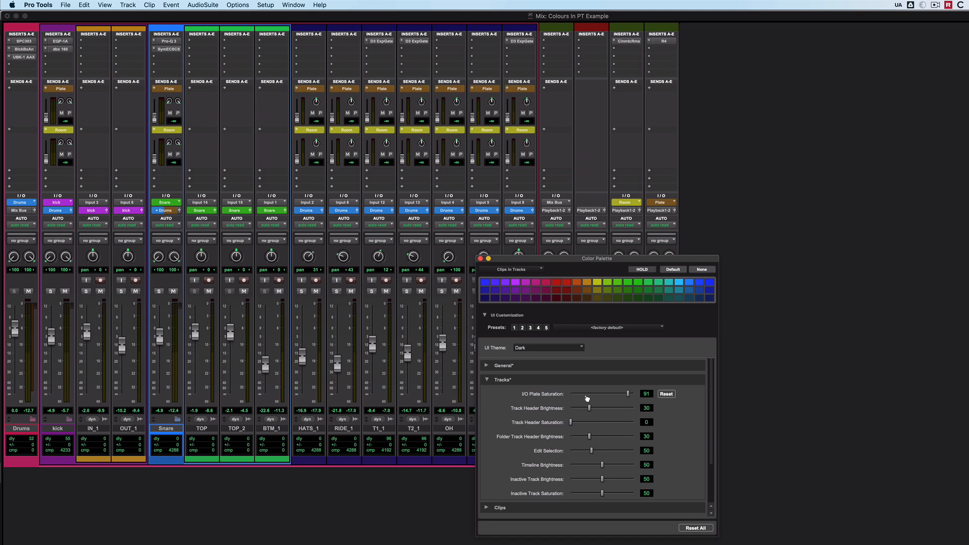
pyautogui.moveTo(628, 393); pyautogui.dragTo(577, 394)
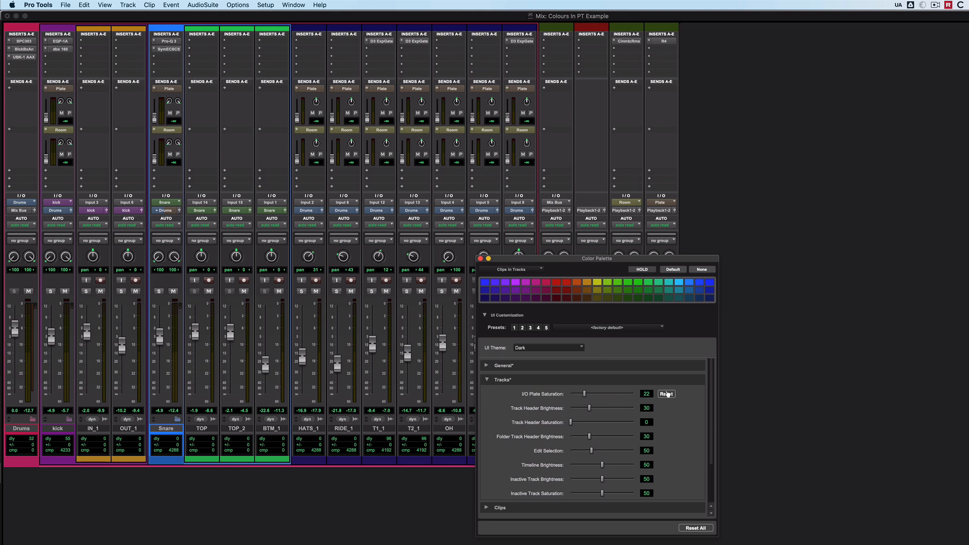
pyautogui.click(666, 394)
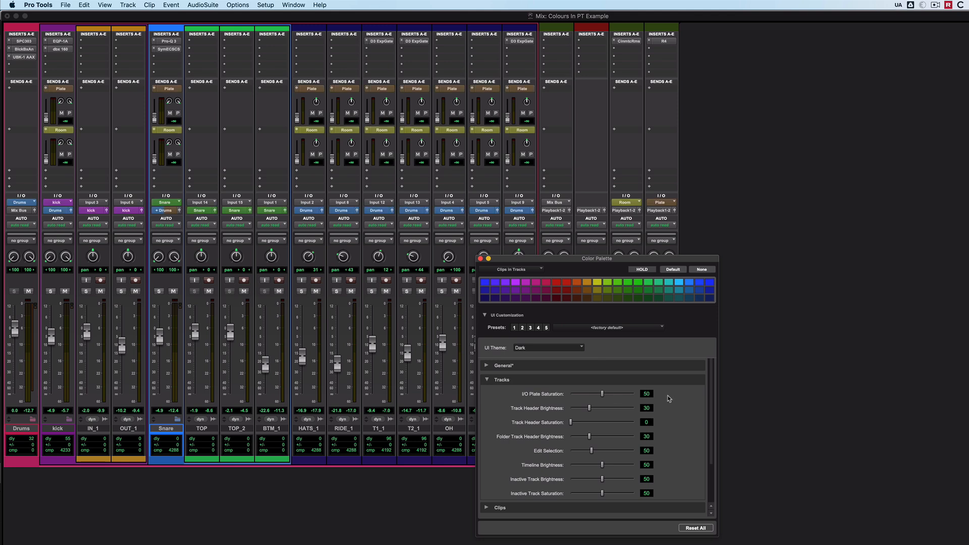